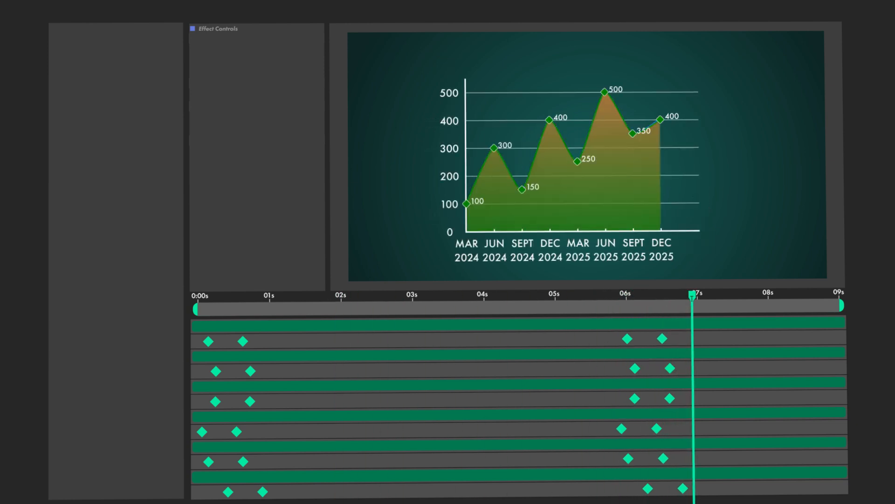
Select the top layer in the chart composition's Timeline, leaving the green area chart unchanged
{"action": "left_click", "coordinate": [351, 328]}
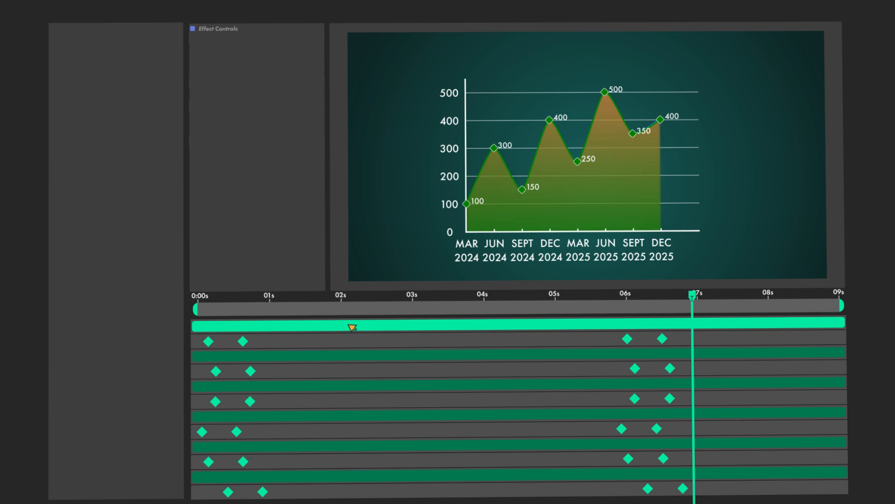